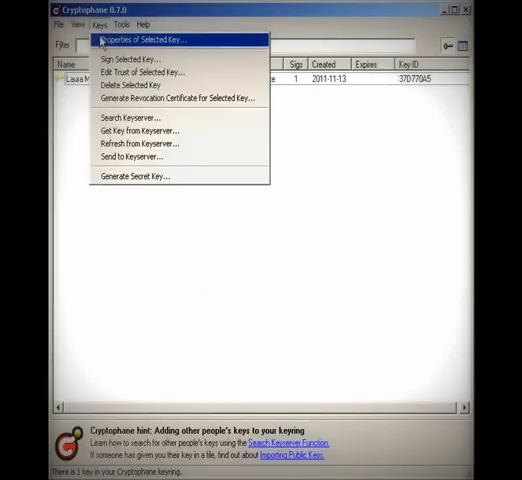
Start a new secret key for 'YOUR NAME' with a placeholder e-mail and confirmed passphrase.
click(136, 176)
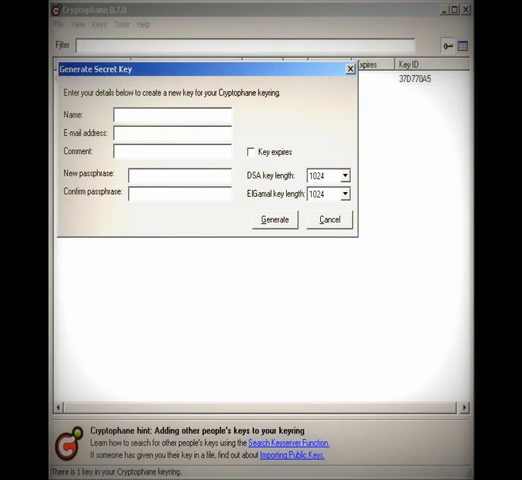
text(YOUR)
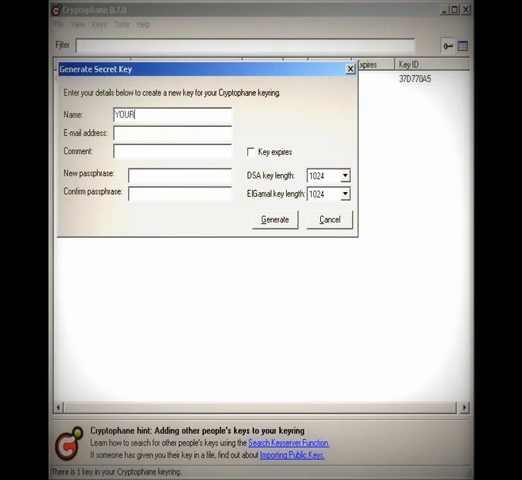
text(NAME)
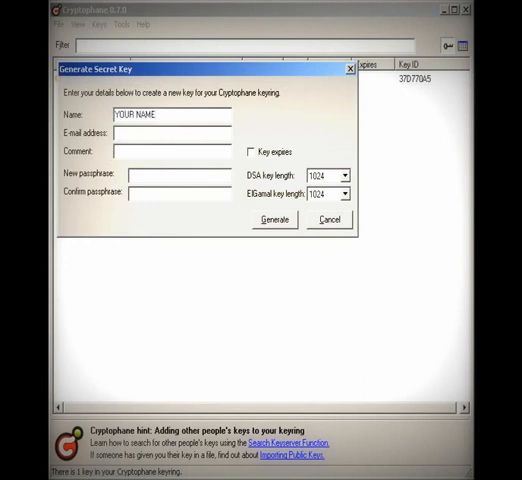
text(EMAI)
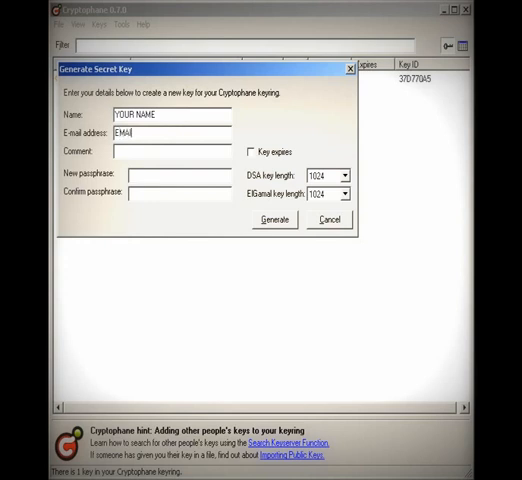
text(L@EMAIL.COM)
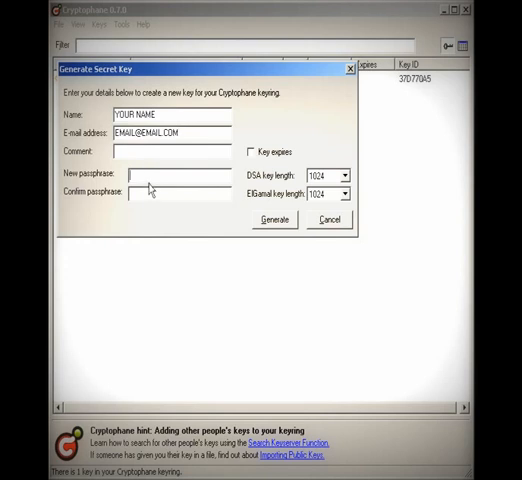
text(****)
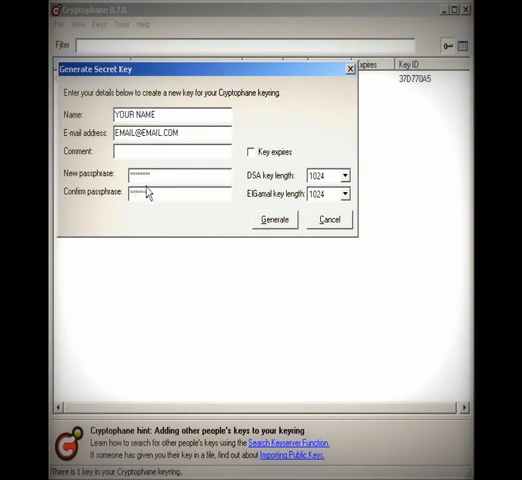
mouse_move(279, 226)
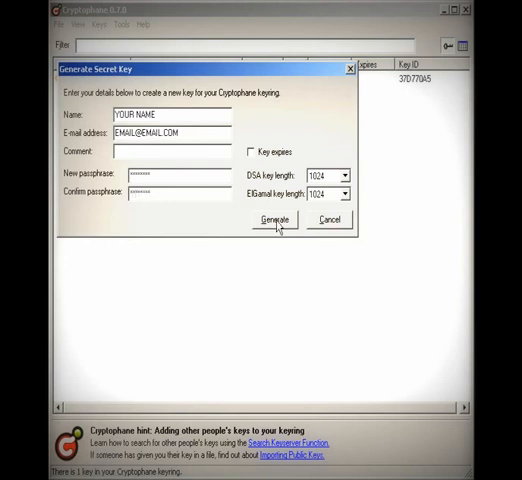
Generate the YOUR NAME key and dismiss the success notice.
click(274, 219)
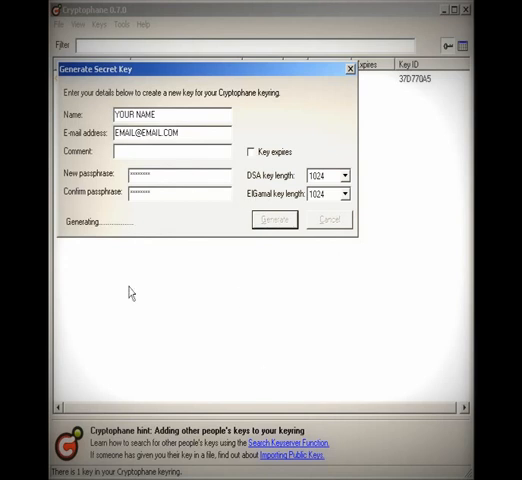
mouse_move(182, 236)
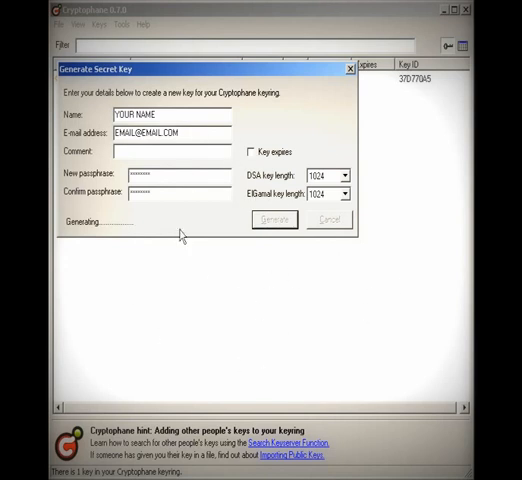
mouse_move(342, 140)
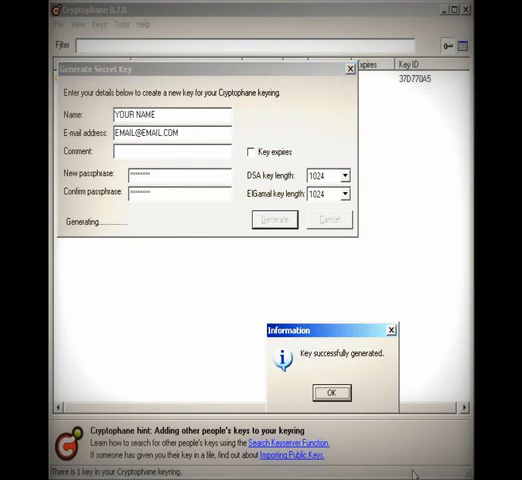
click(331, 391)
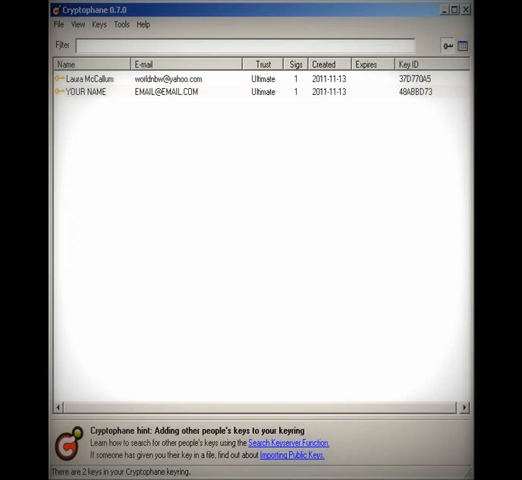
click(77, 24)
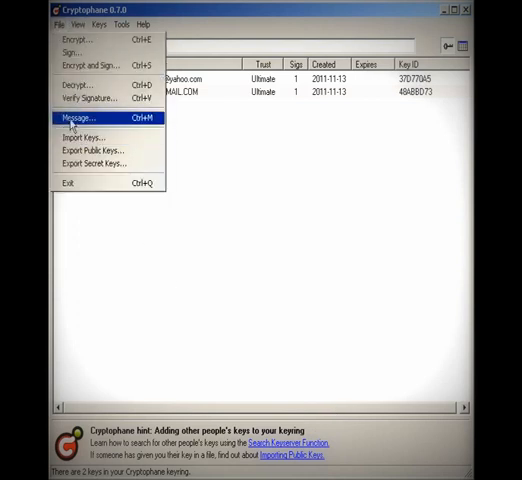
Enter the message 'TYPE MESSAGE TO ENCRYPT' and submit it for encrypting and signing.
click(78, 118)
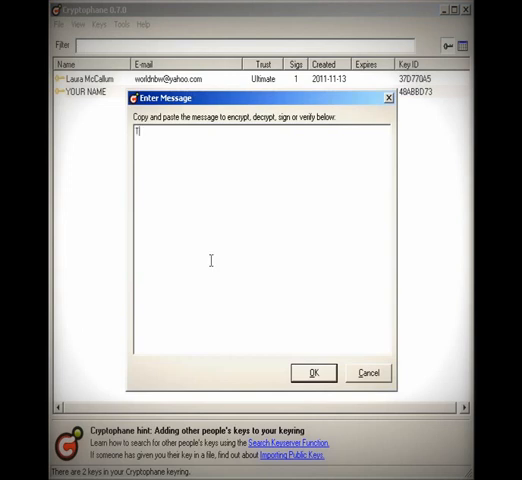
text(TYPE MESSAGE TO ENCRYPT)
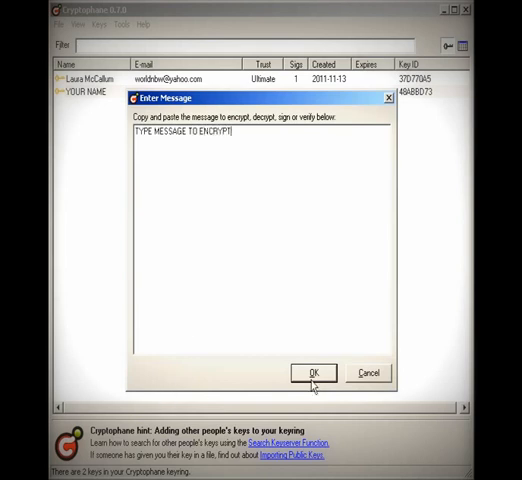
click(311, 372)
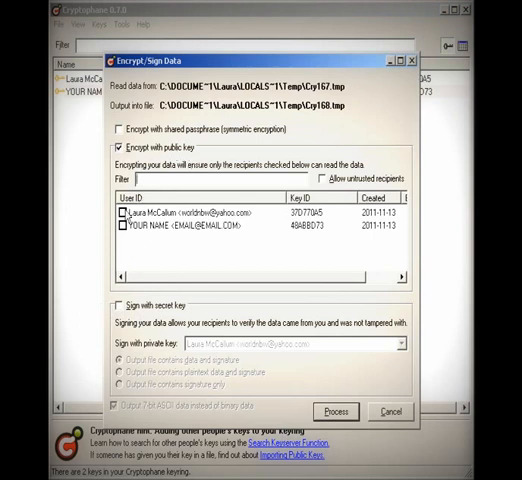
Mark the first key as recipient and sign with the secret key.
click(200, 212)
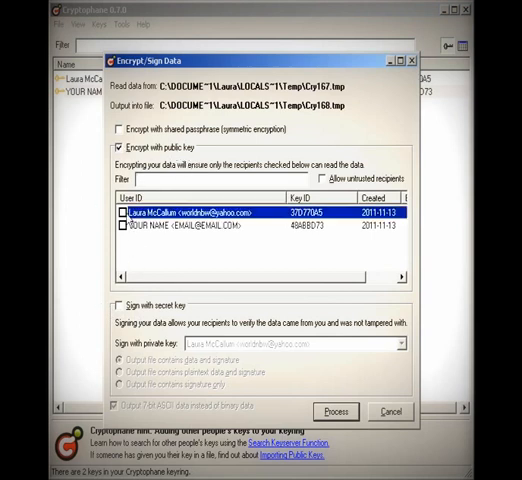
click(116, 212)
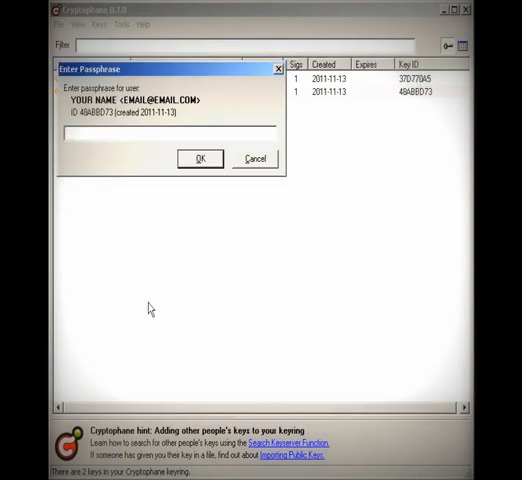
Confirm the signing passphrase and close the success notice and PGP output.
text(1)
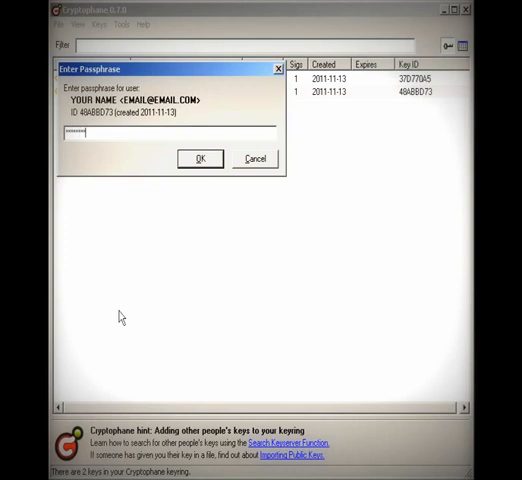
click(201, 158)
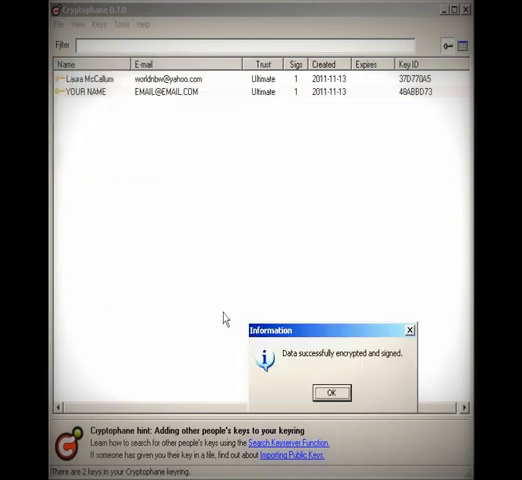
click(331, 391)
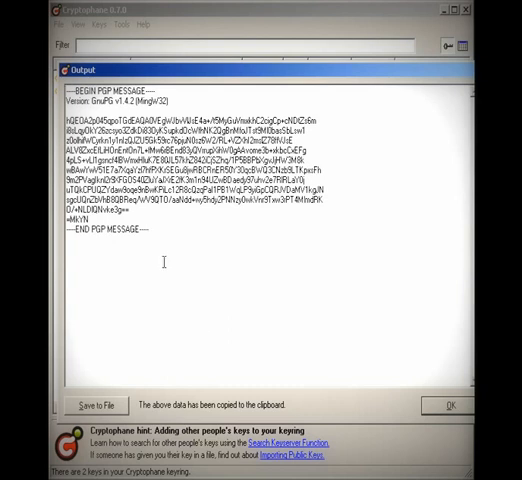
click(449, 405)
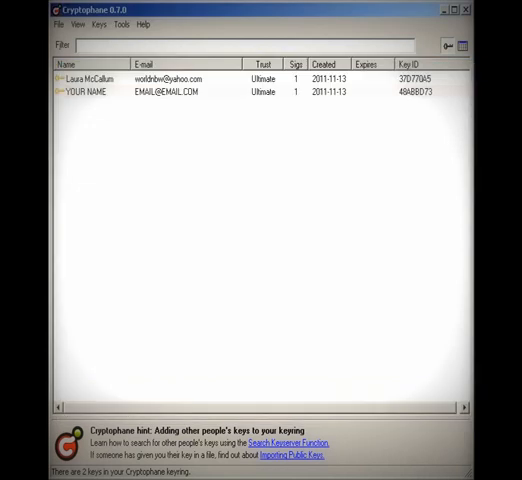
Submit the PGP message, confirm the passphrase, and close the decrypted plain-text output.
click(56, 24)
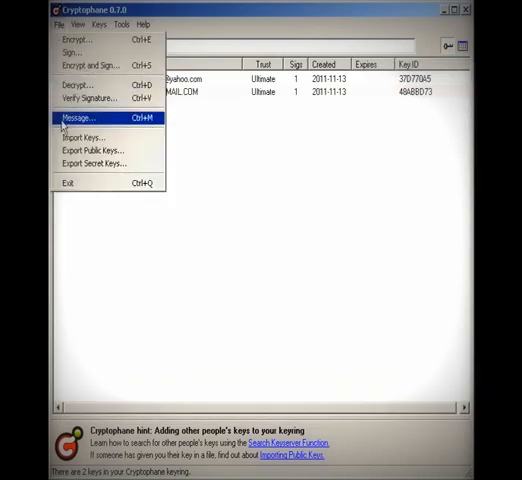
click(73, 117)
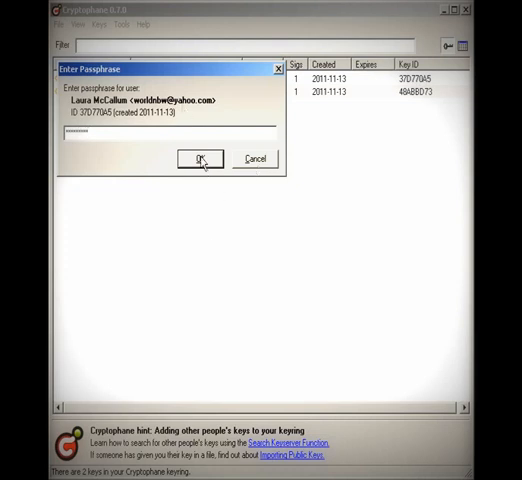
click(201, 159)
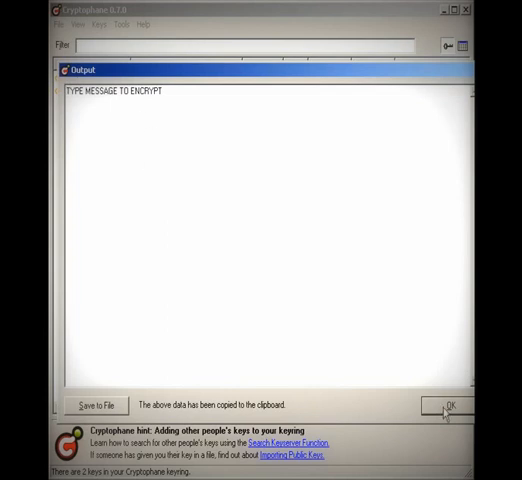
click(450, 405)
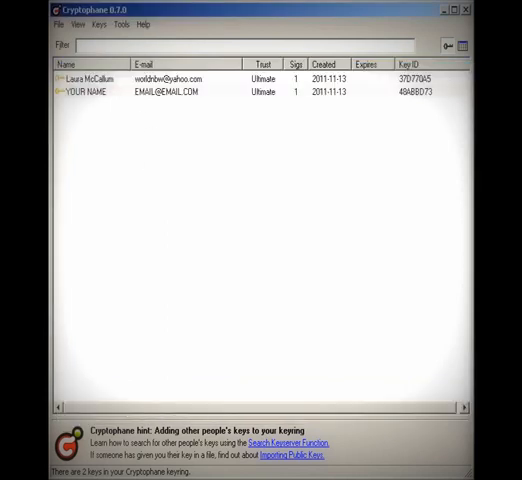